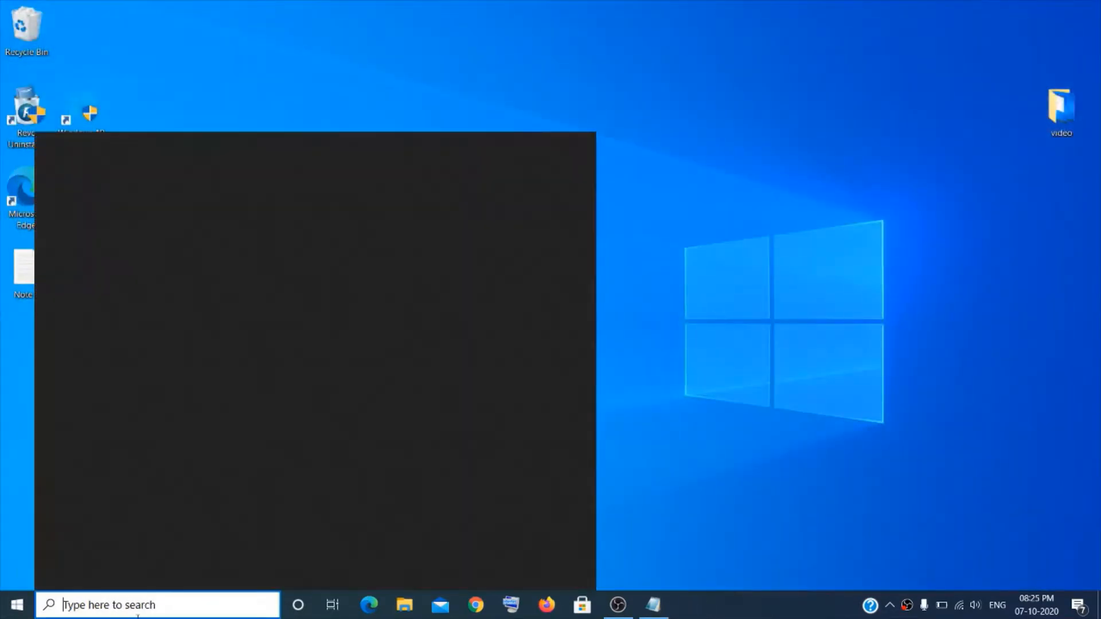
# Step: Bring up the Run dialog from taskbar search with regedit entered in the Open box
pyautogui.write('run')
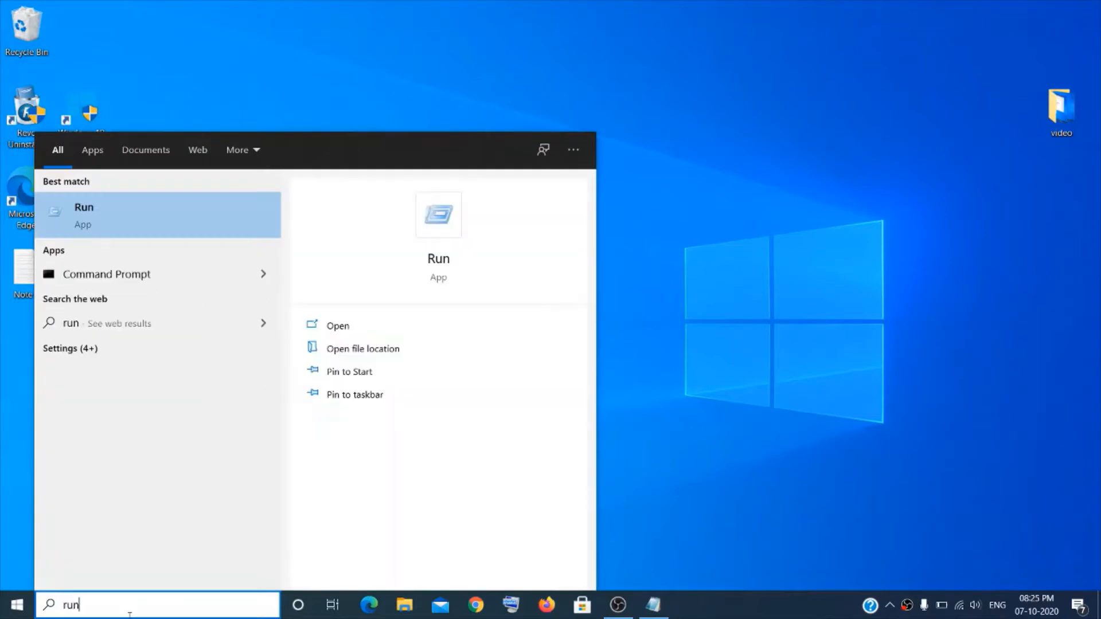
pyautogui.write('regedit')
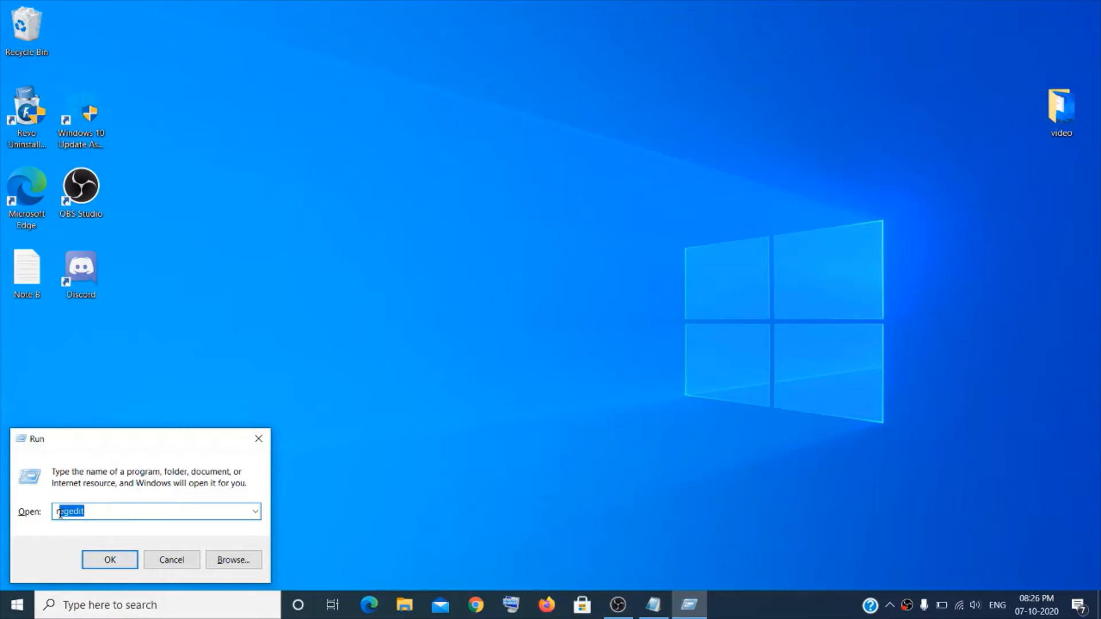
# Step: Launch regedit and navigate to HKEY_CURRENT_USER\SOFTWARE\Microsoft\Office\16.0\Common\Open Find
pyautogui.click(110, 559)
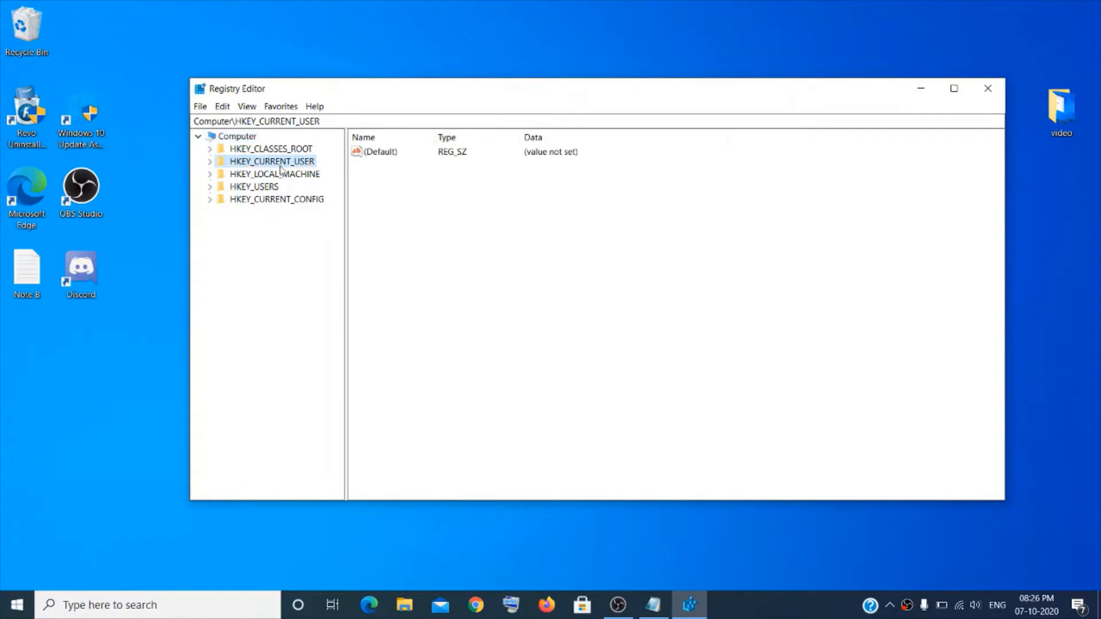
pyautogui.click(210, 160)
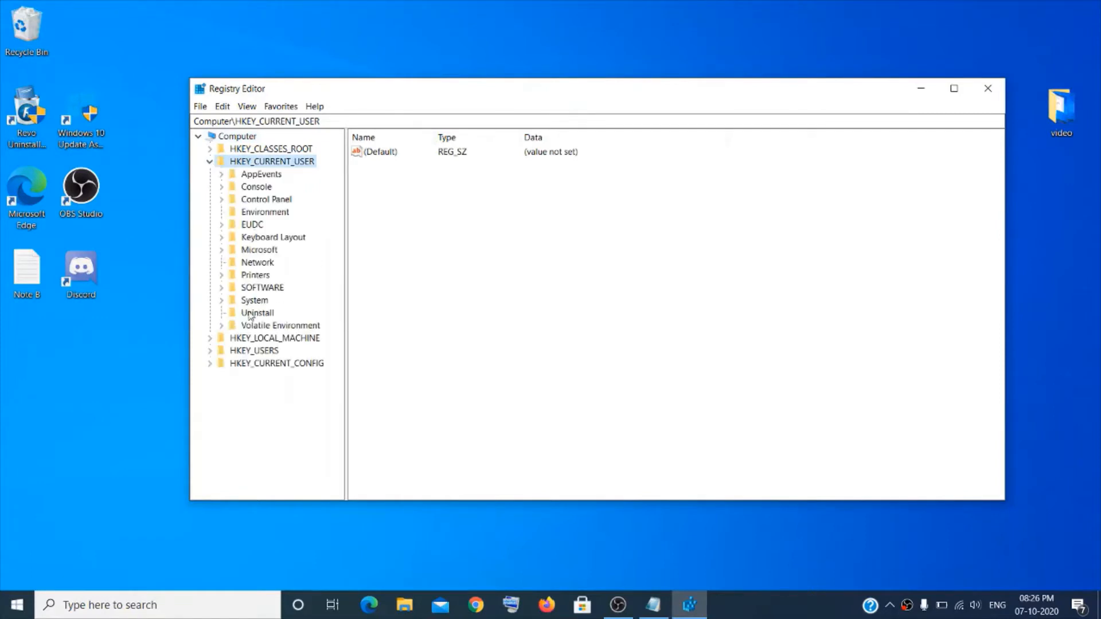
pyautogui.click(262, 287)
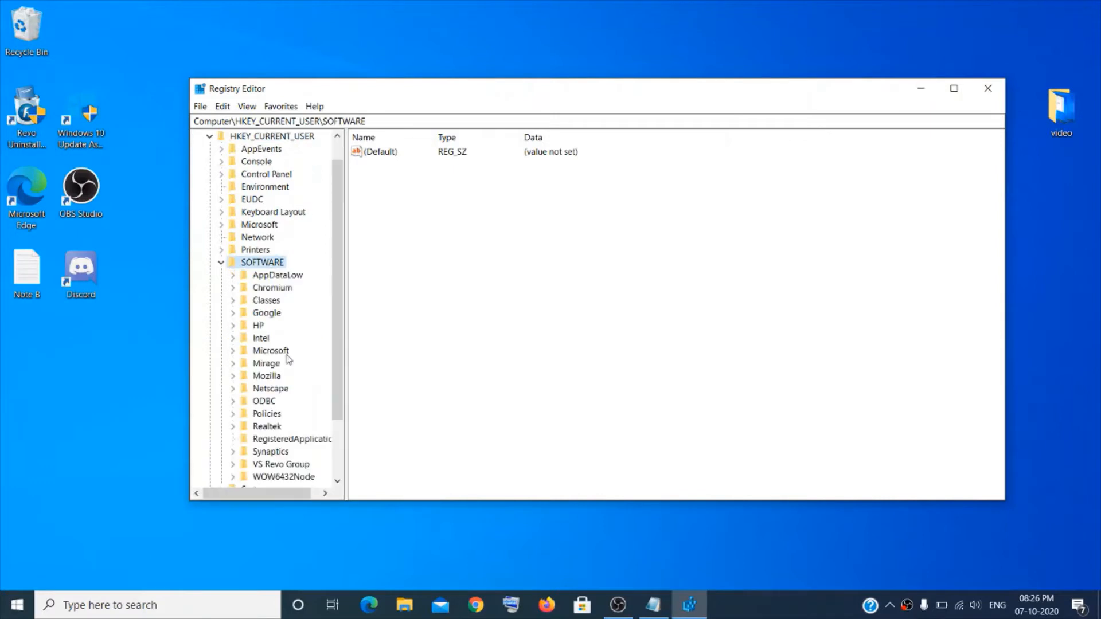
pyautogui.click(270, 350)
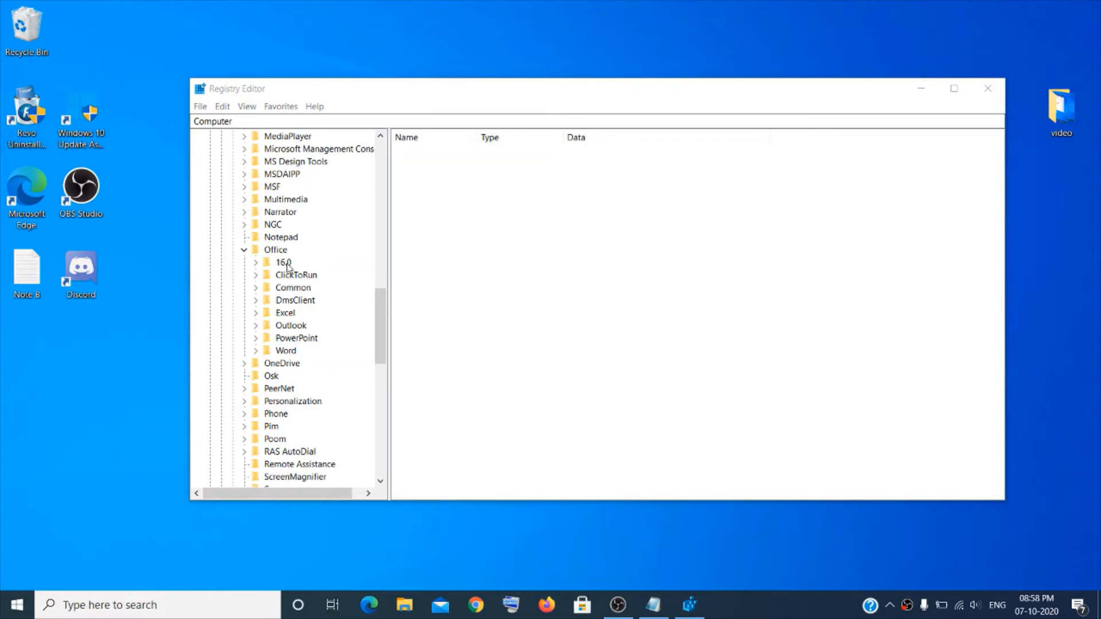
pyautogui.click(255, 262)
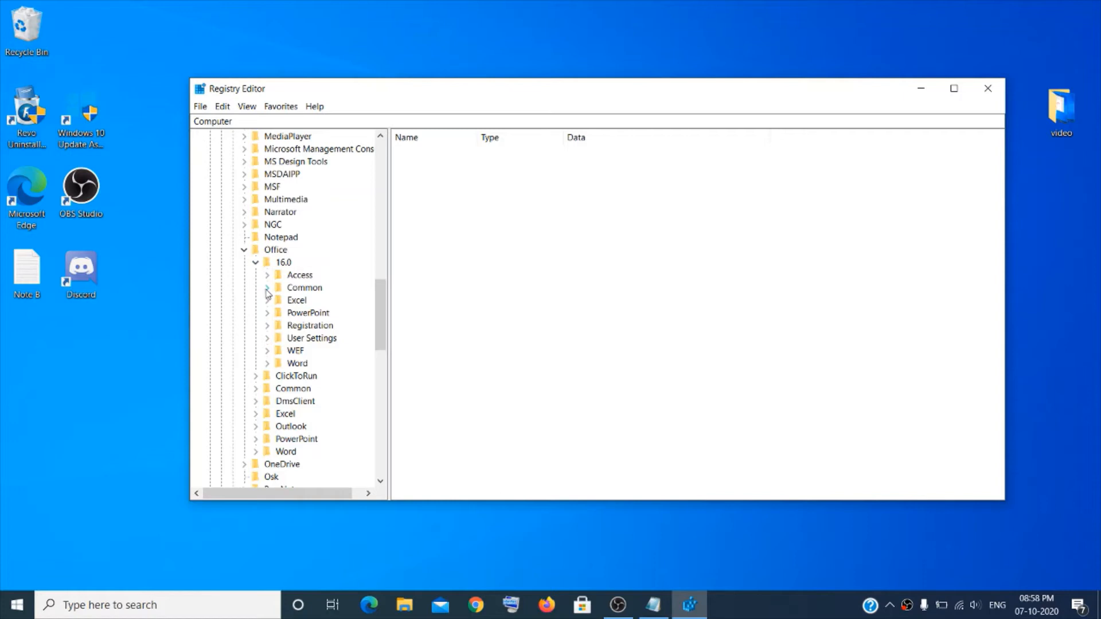
pyautogui.click(267, 291)
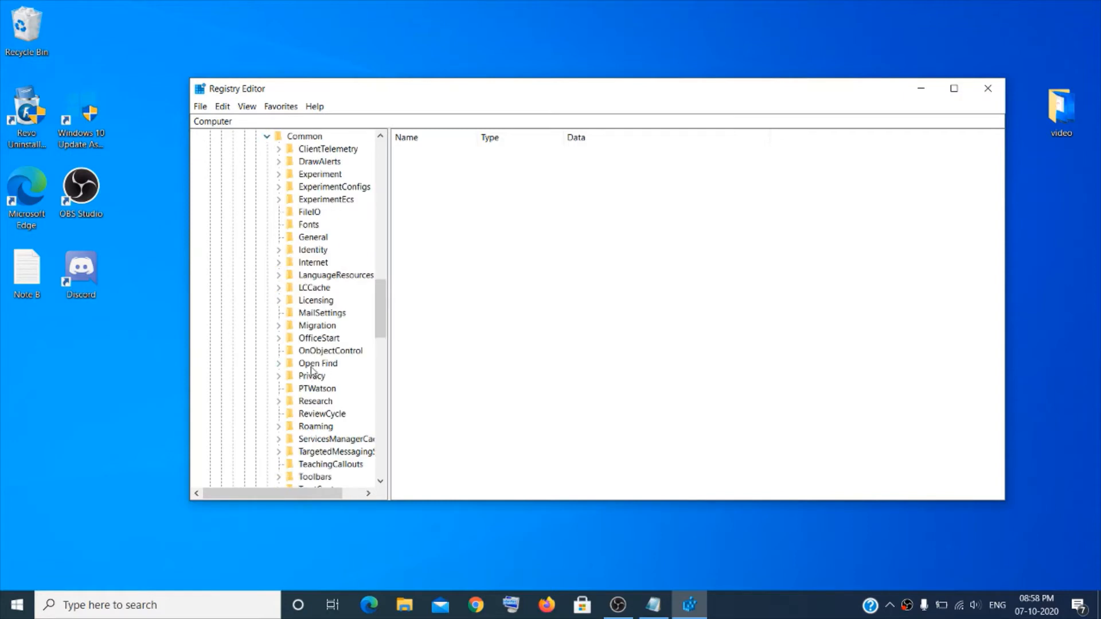
pyautogui.click(317, 363)
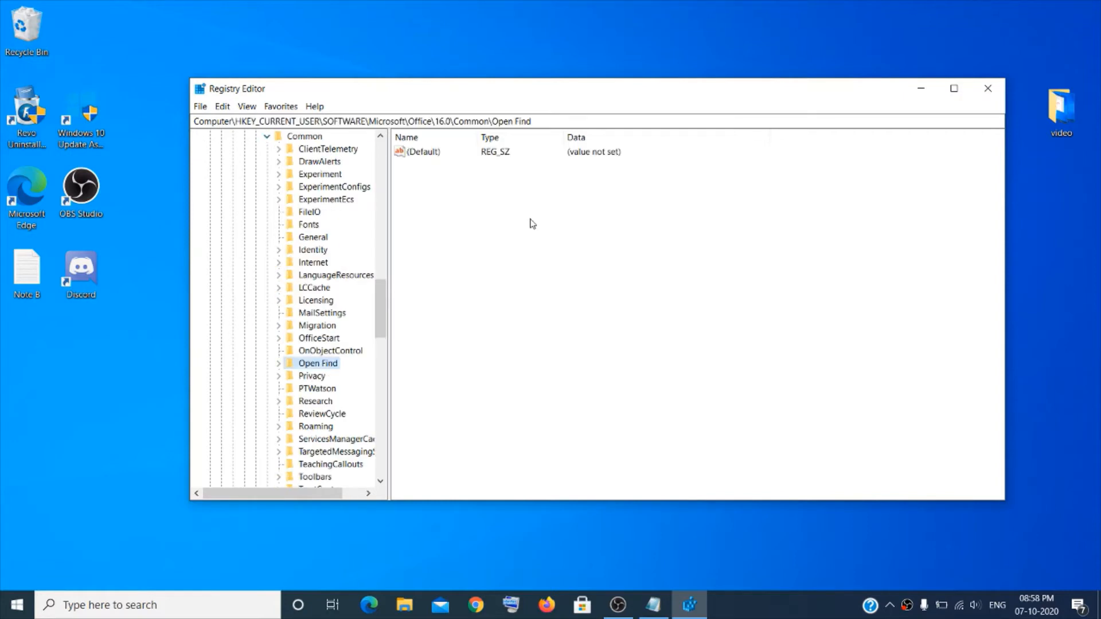
# Step: Create a new DWORD (32-bit) value named EnableShellDatacaching in the Open Find key
pyautogui.rightClick(532, 223)
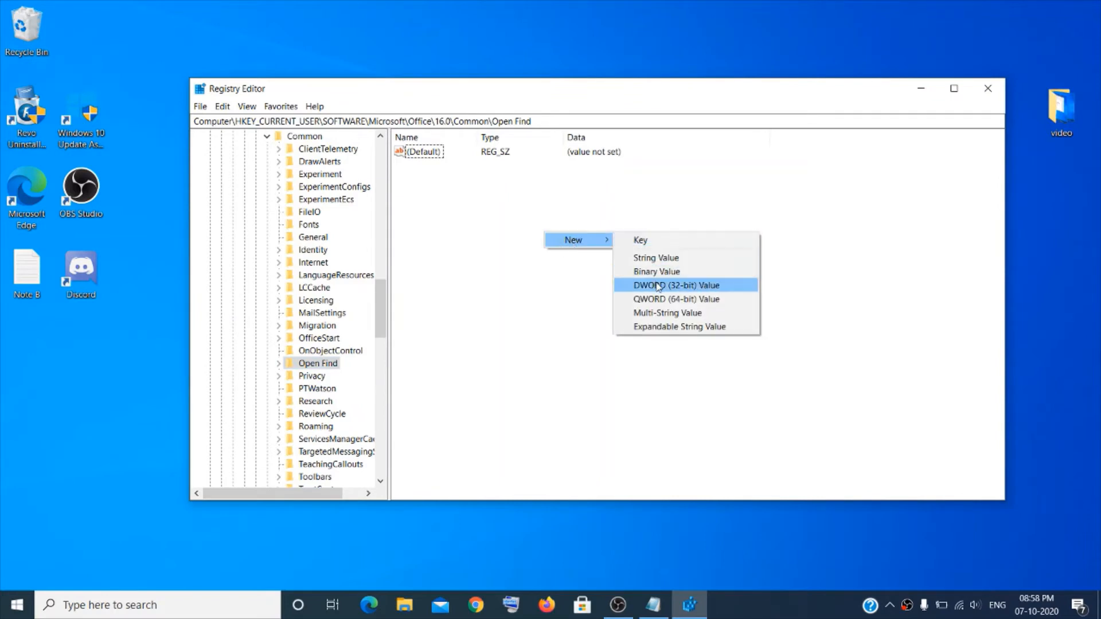
pyautogui.click(676, 285)
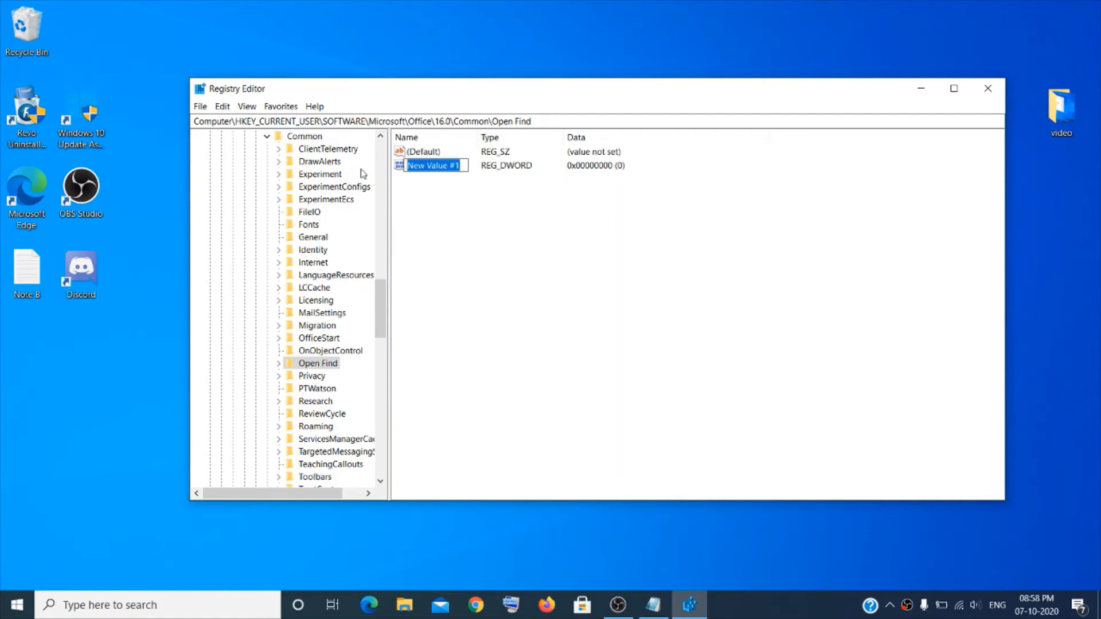
pyautogui.write('EnableShellData')
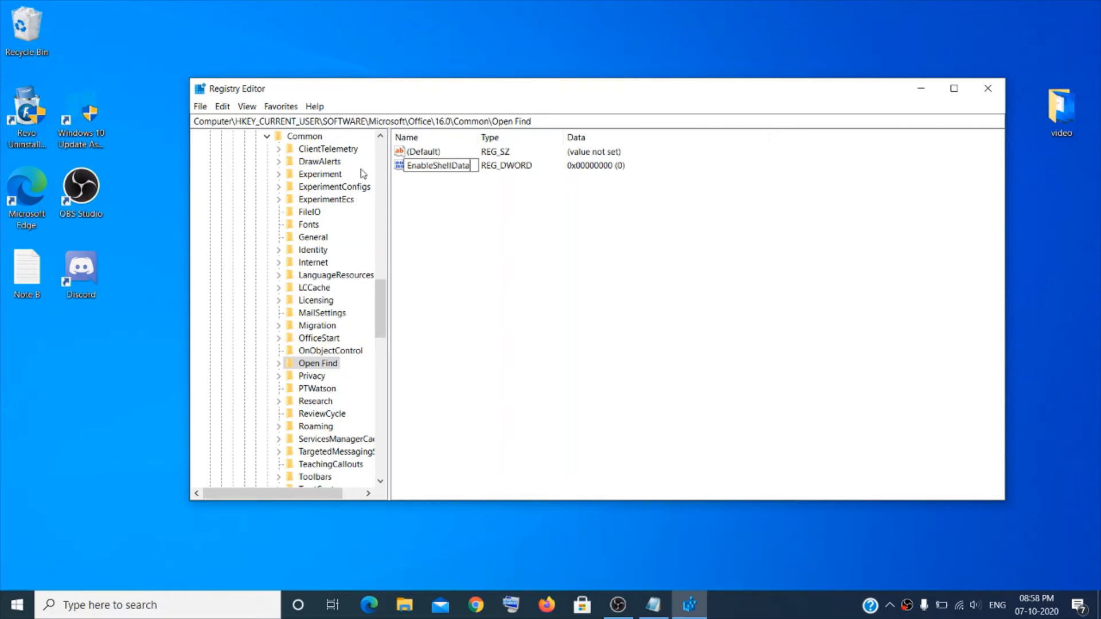
pyautogui.write('caching')
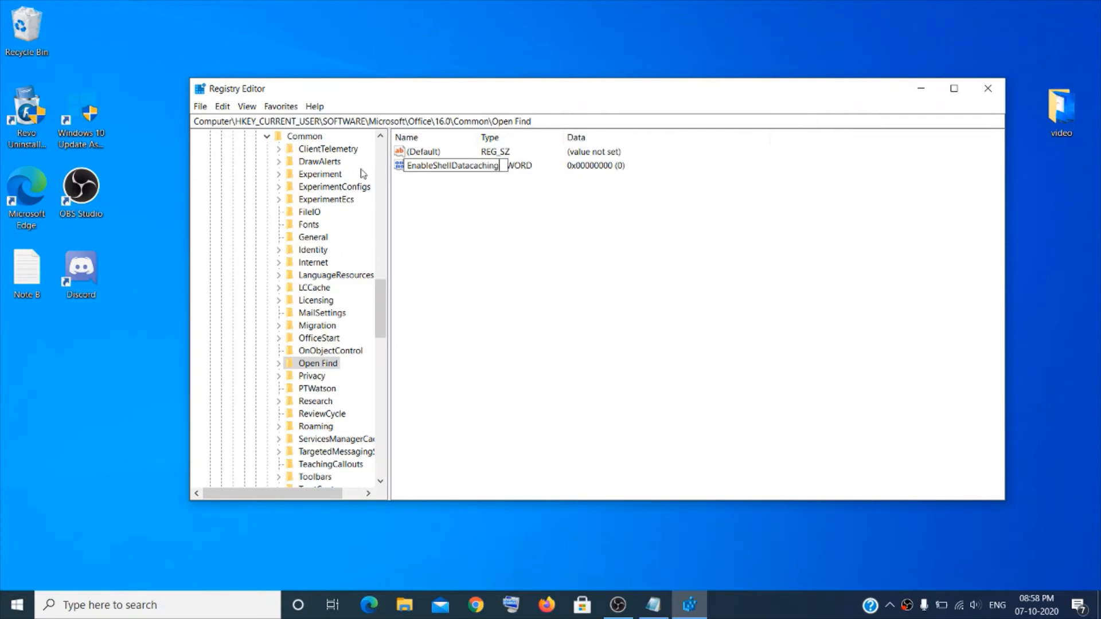
pyautogui.press('enter')
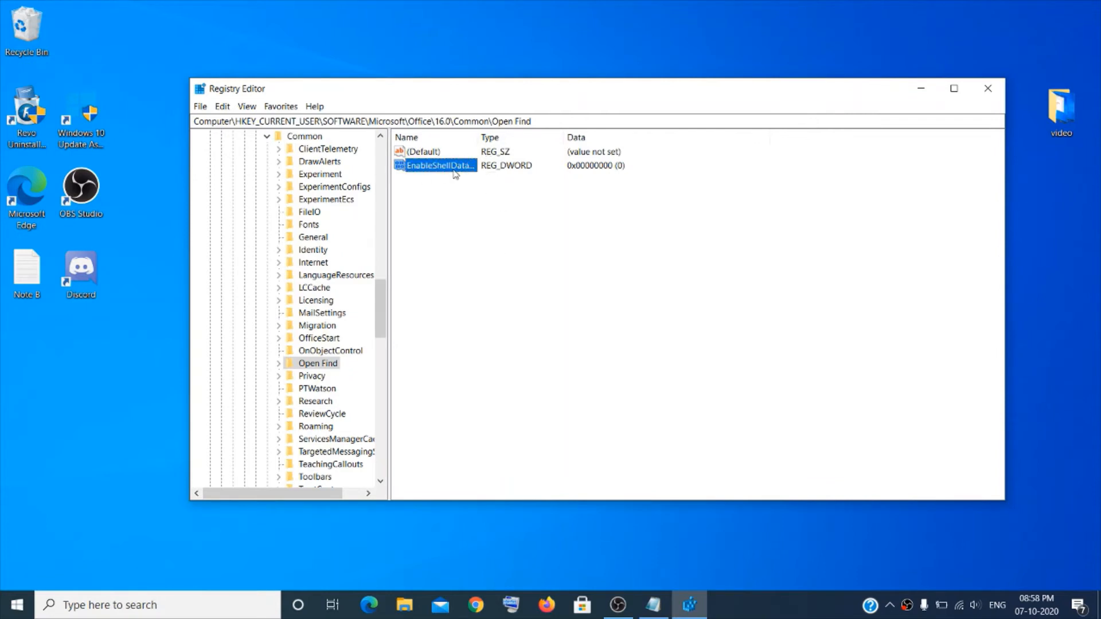
# Step: Modify EnableShellDatacaching to value data 1, then close Registry Editor
pyautogui.rightClick(435, 165)
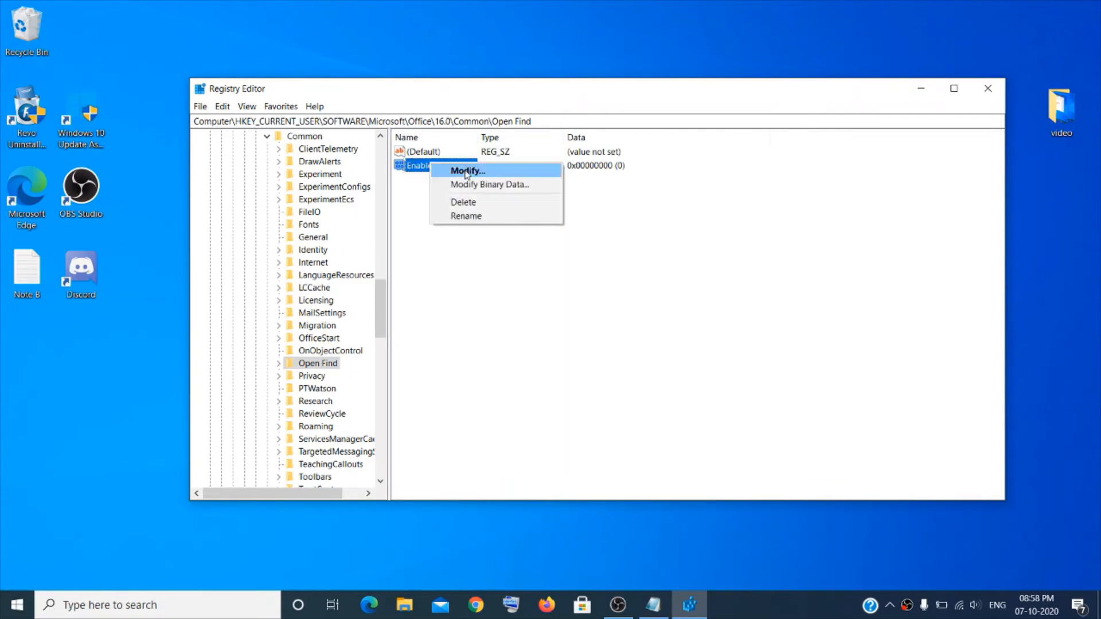
pyautogui.click(466, 171)
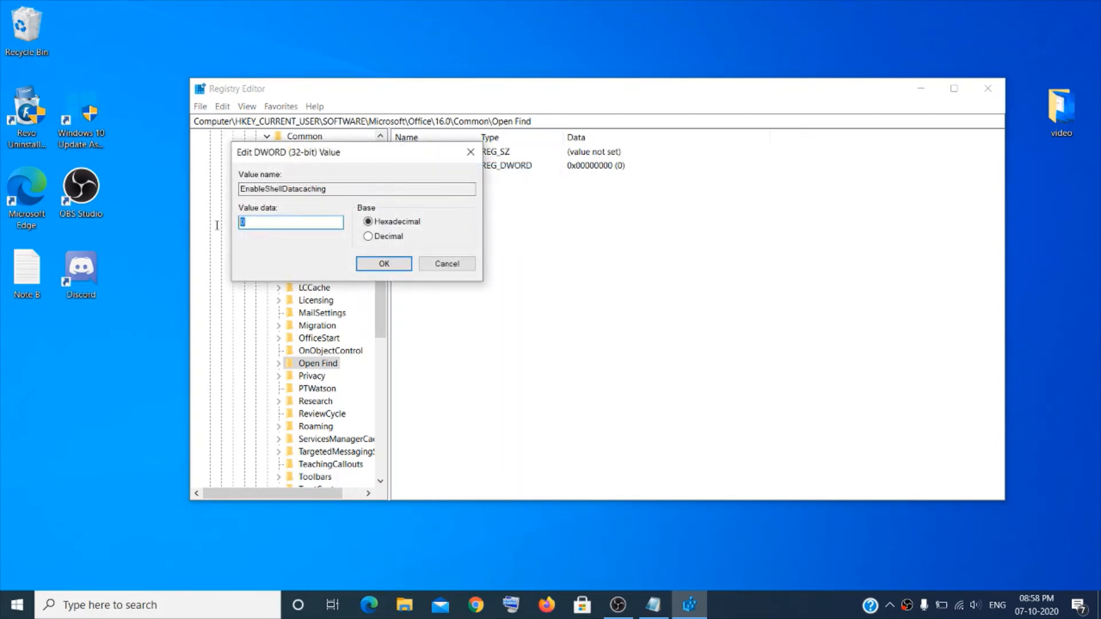
pyautogui.write('1')
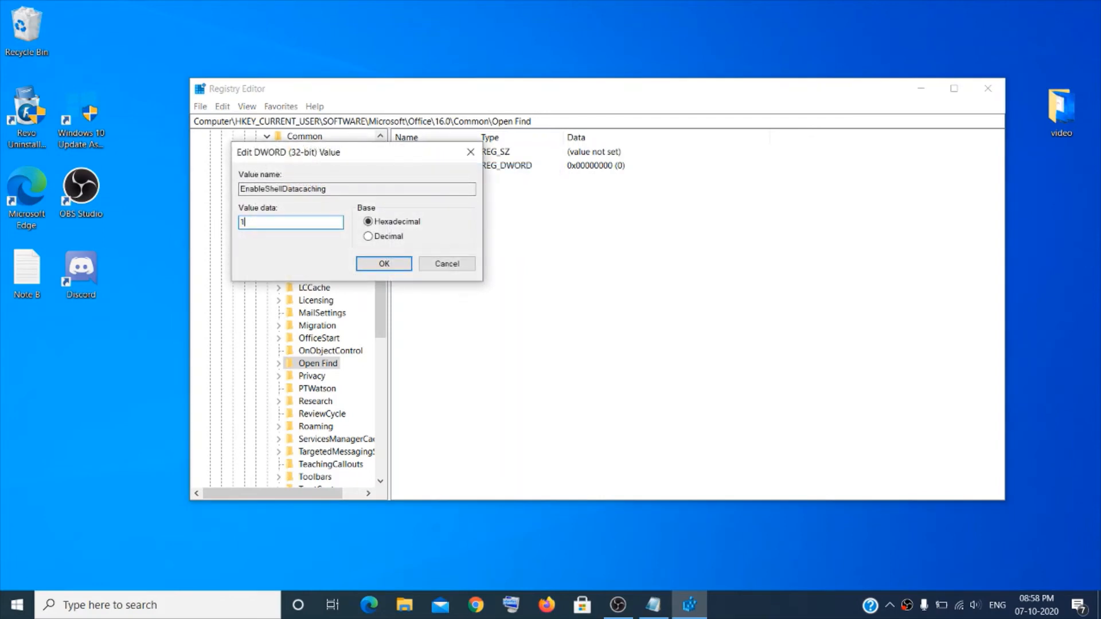
pyautogui.click(383, 264)
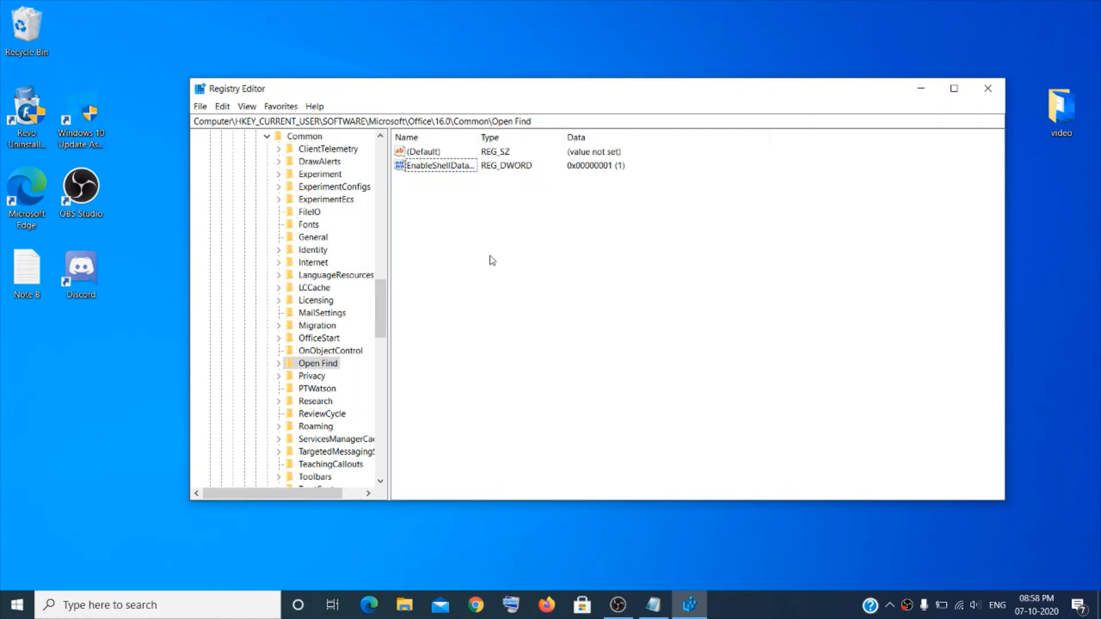
pyautogui.moveTo(988, 88)
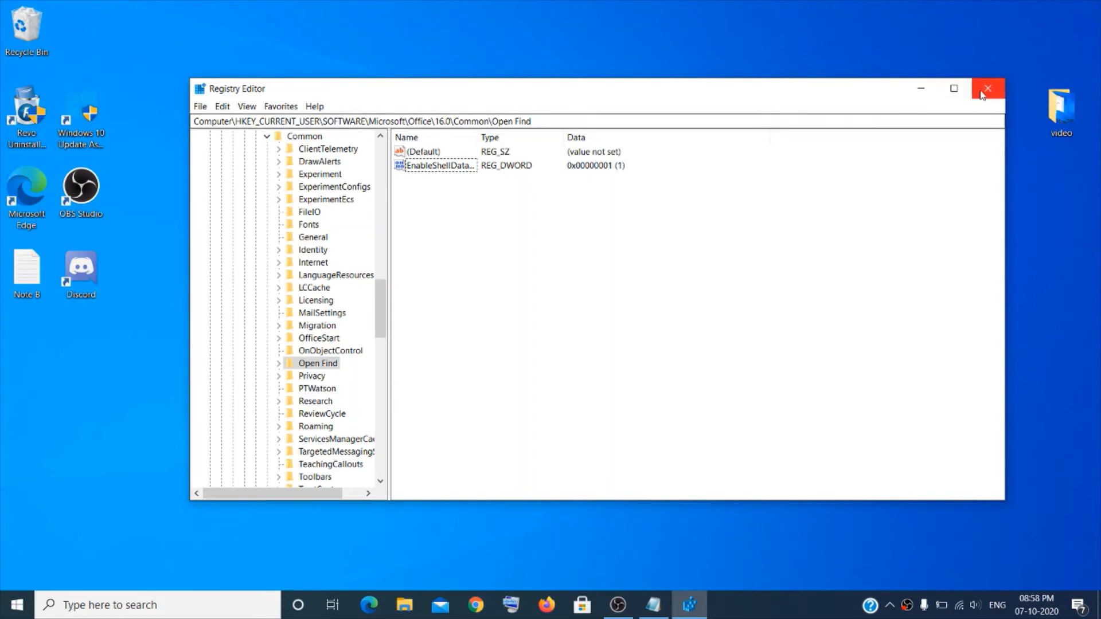
pyautogui.click(987, 88)
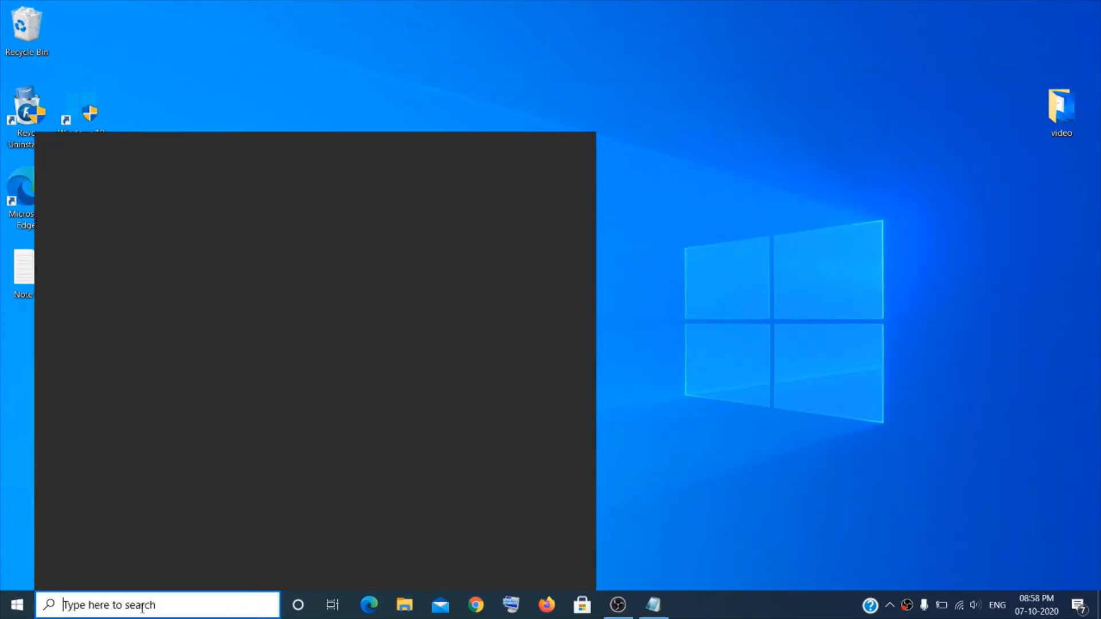
# Step: Launch Control Panel from the taskbar search
pyautogui.click(155, 604)
pyautogui.write('control')
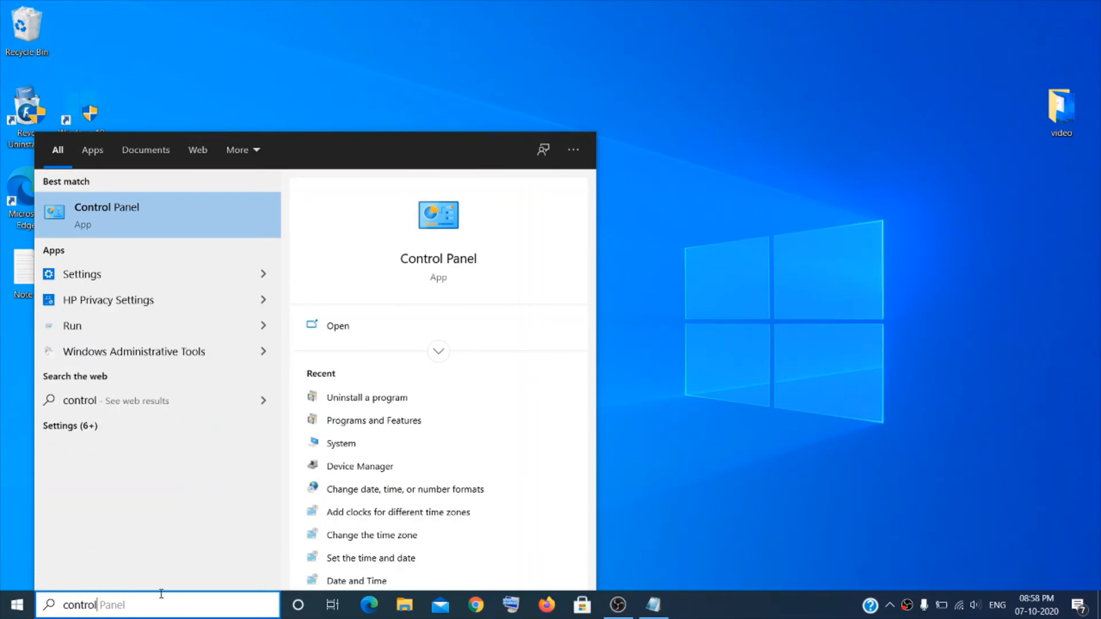
pyautogui.click(107, 213)
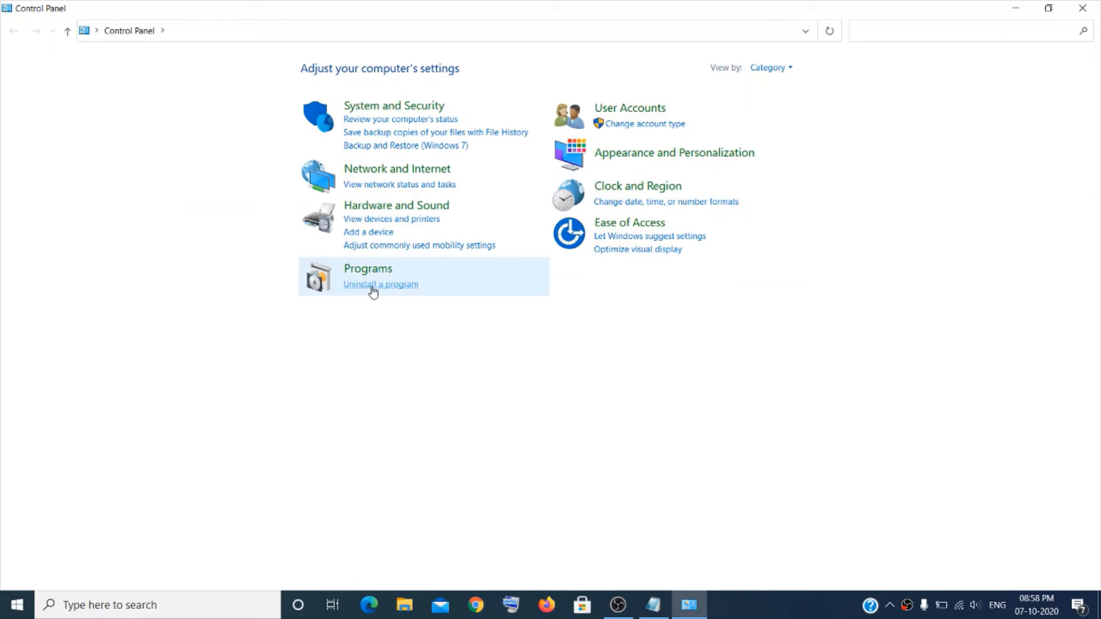
# Step: From Uninstall a program, select Microsoft Office Home and Student 2019 and start Change
pyautogui.click(381, 284)
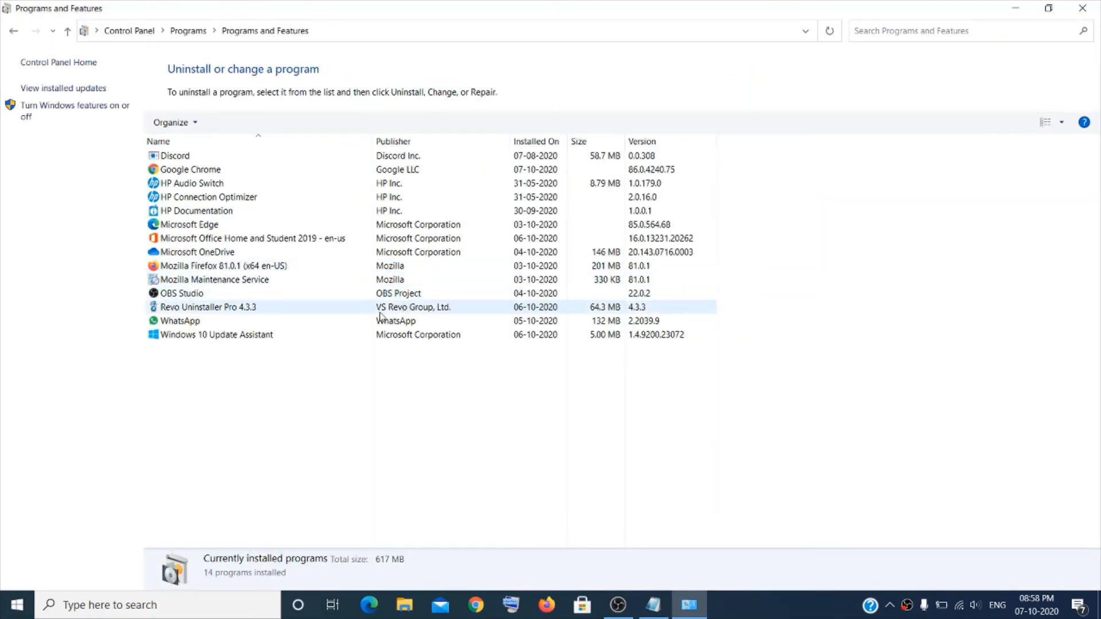
pyautogui.click(196, 210)
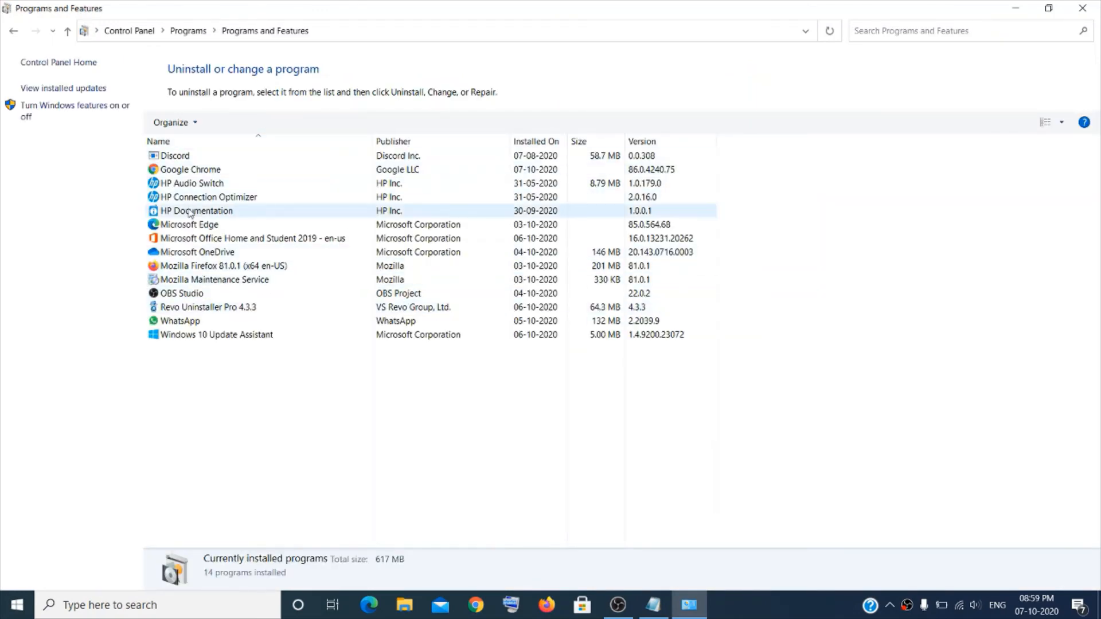
pyautogui.click(253, 238)
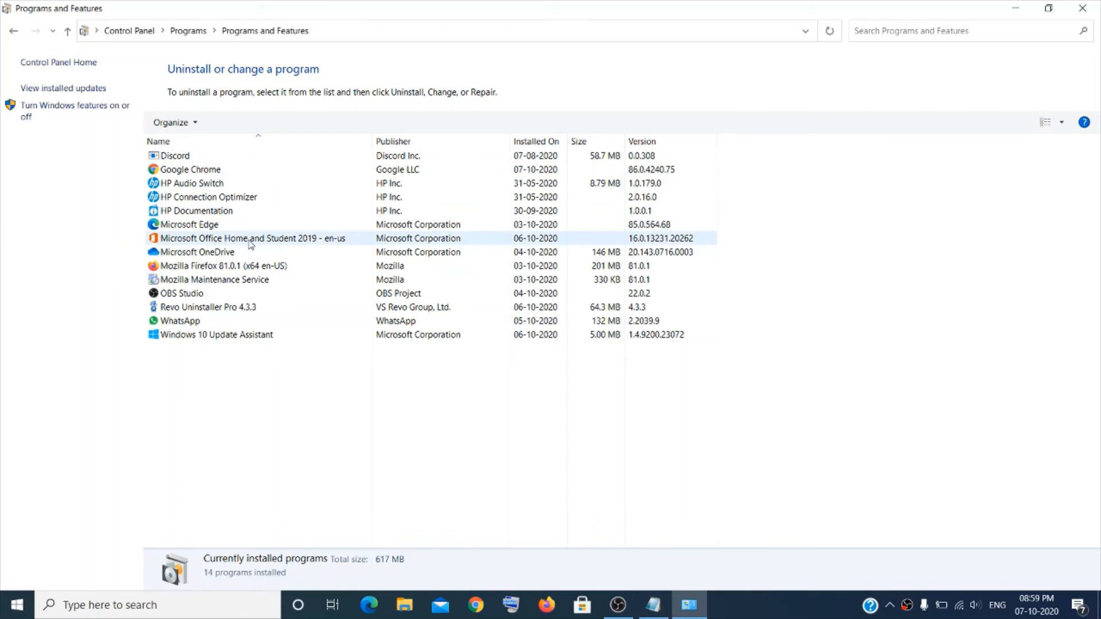
pyautogui.click(253, 238)
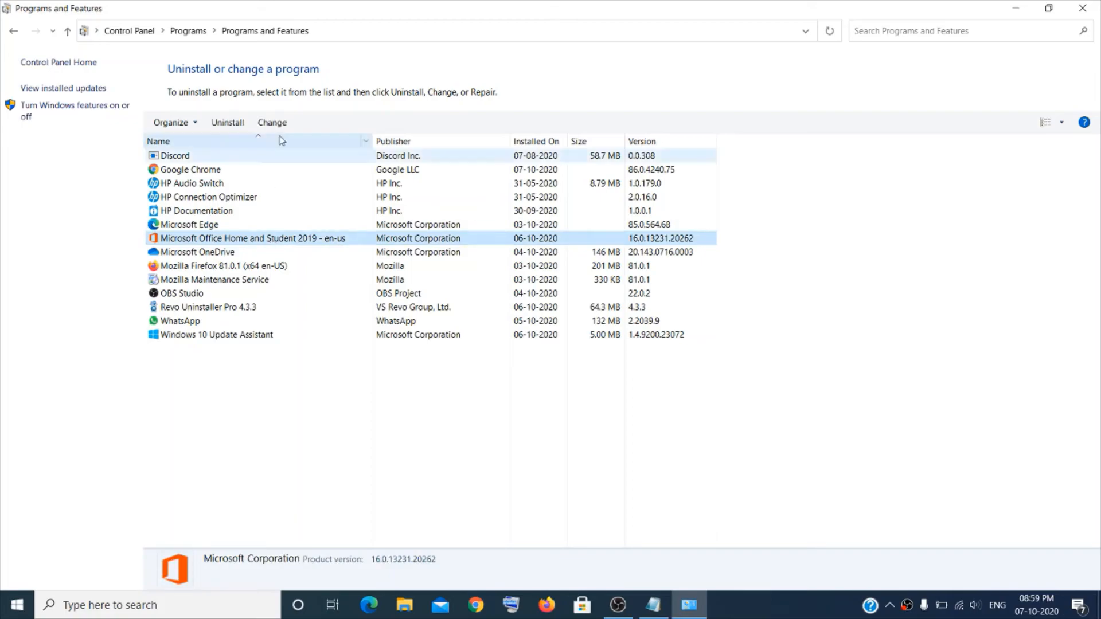
pyautogui.click(271, 122)
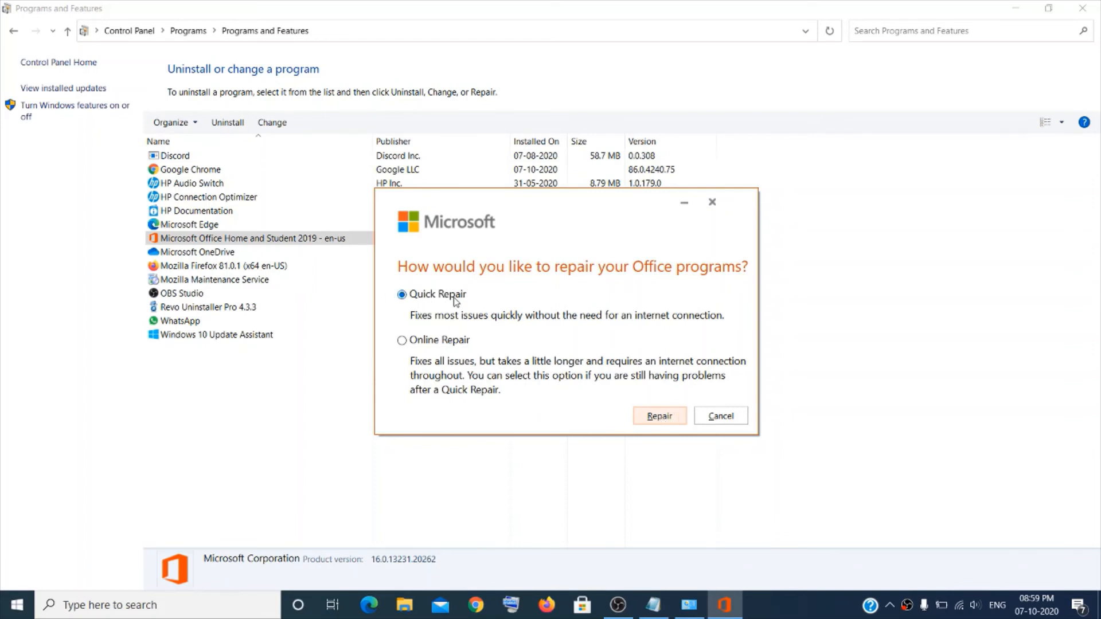
# Step: Confirm Quick Repair and start repairing Microsoft Office Home and Student 2019
pyautogui.click(658, 416)
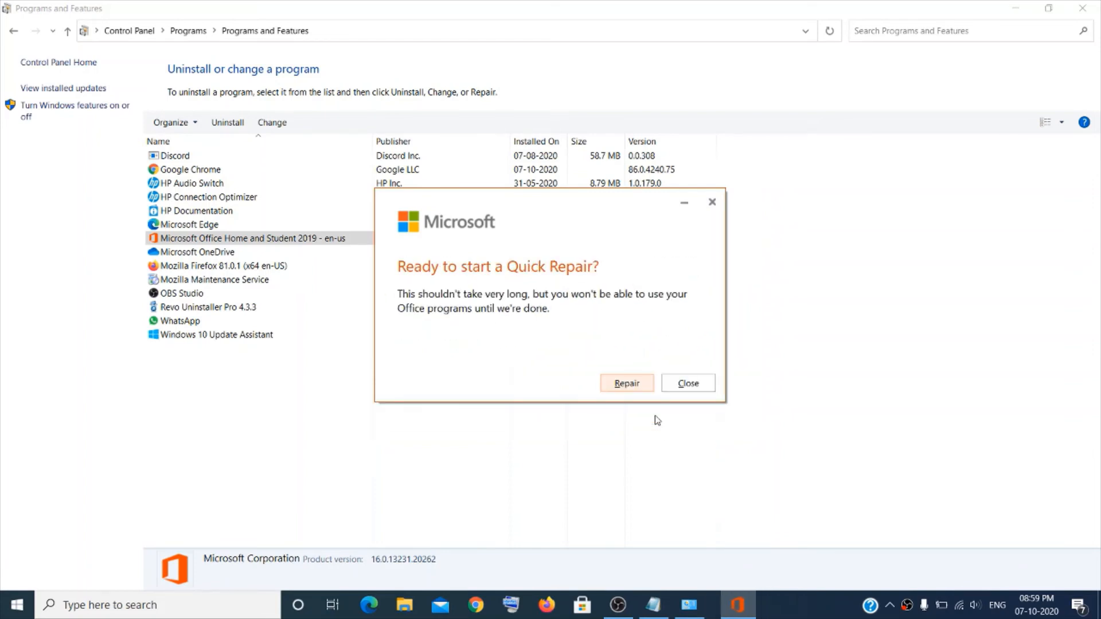
pyautogui.click(625, 383)
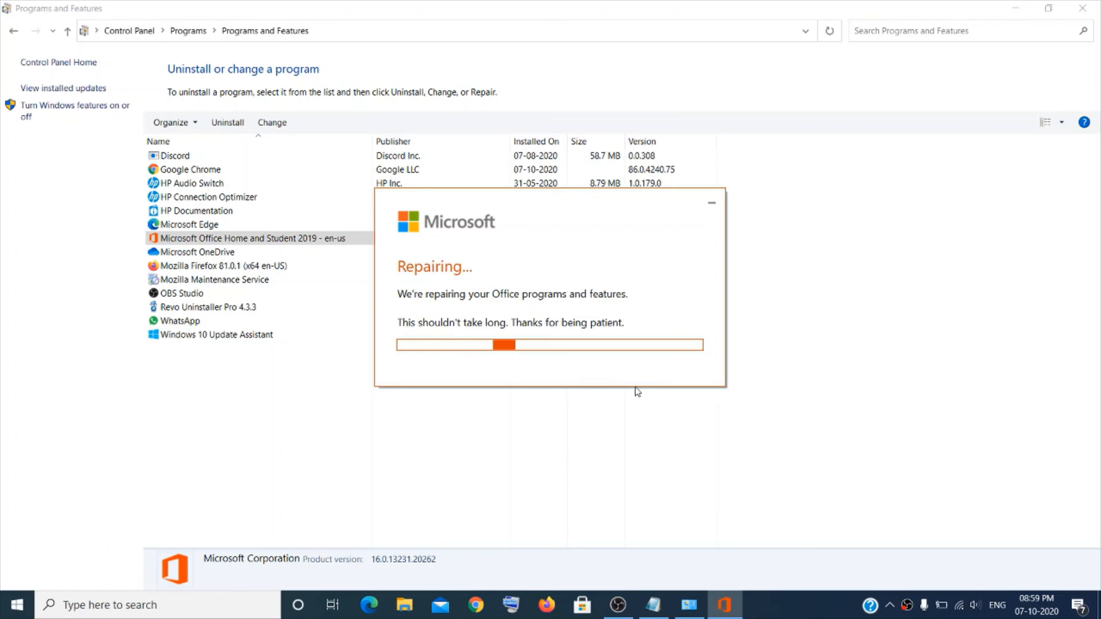
pyautogui.moveTo(746, 386)
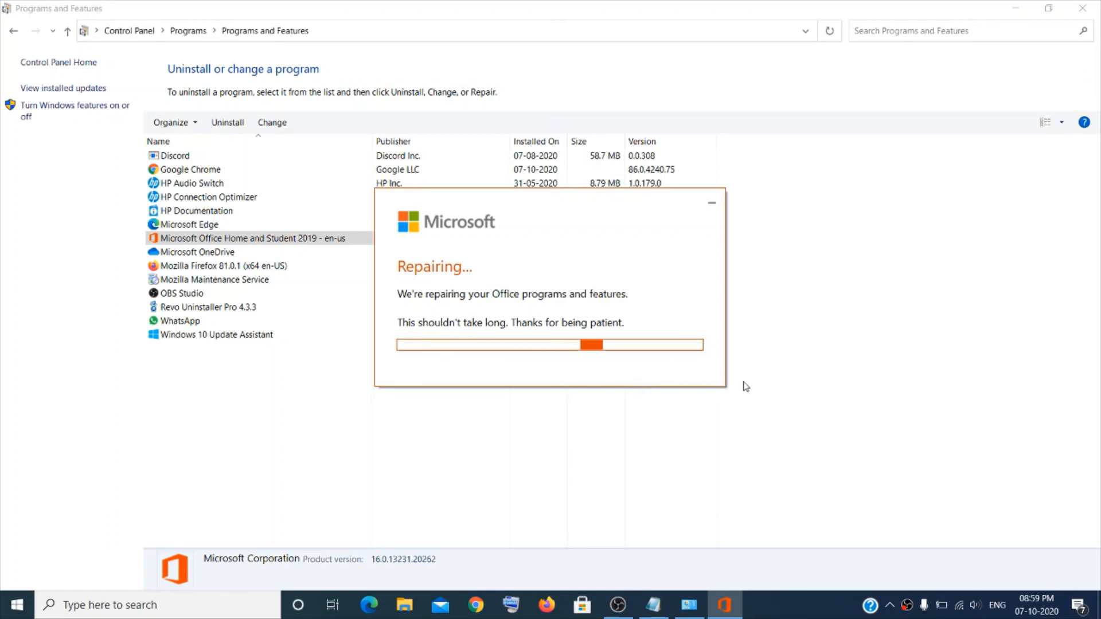